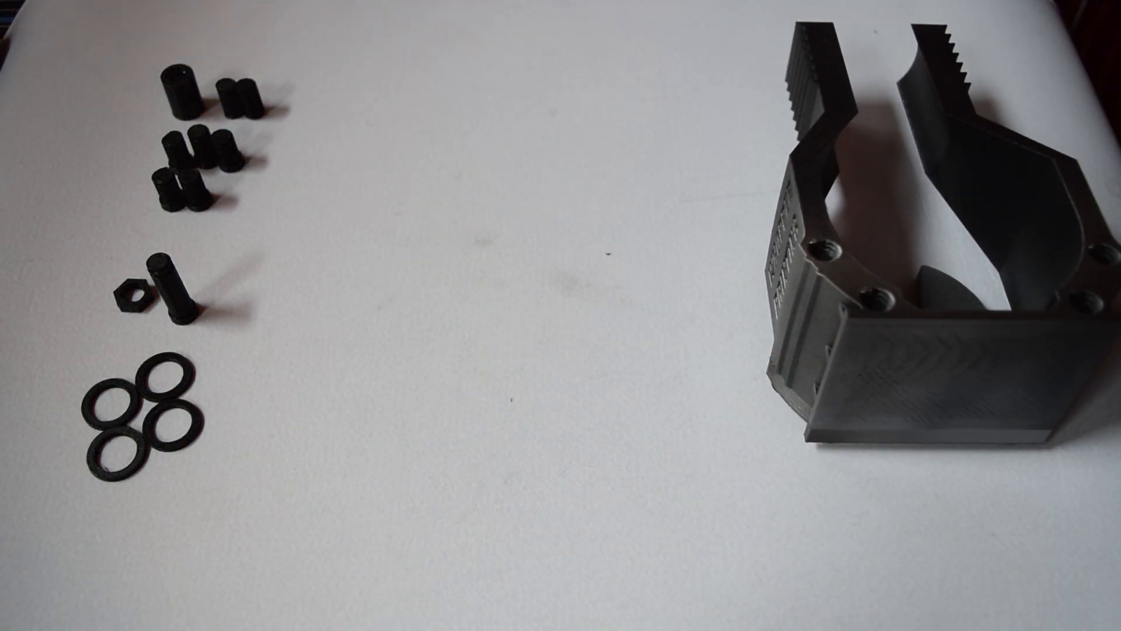
{"action": "left_click", "coordinate": [462, 164]}
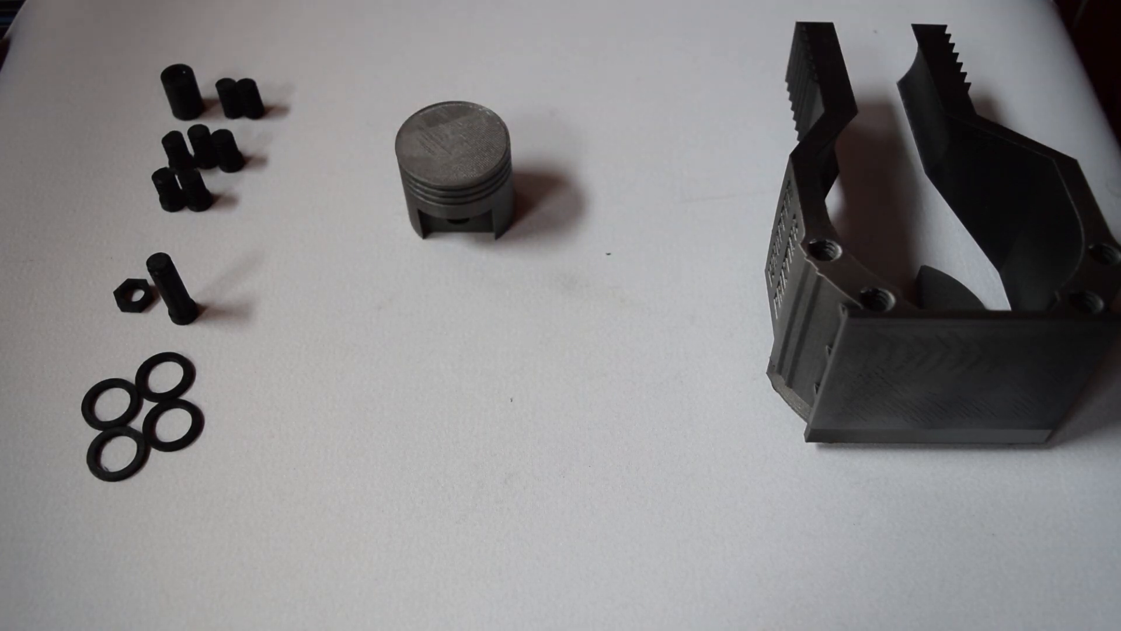